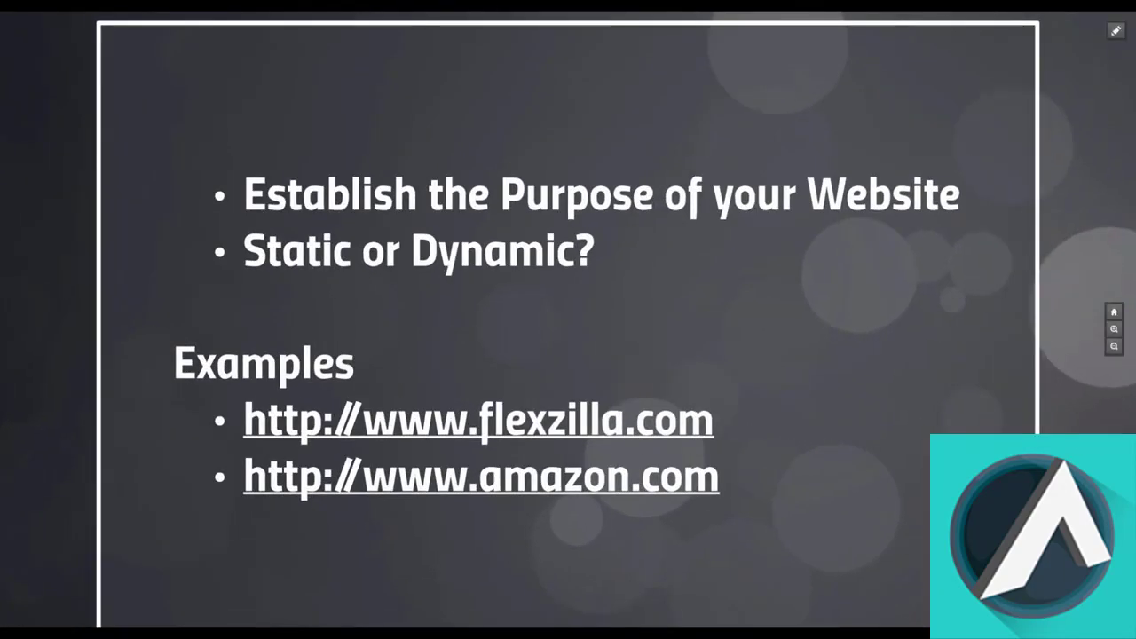
# Open the Flexzilla home page and go to The Flexzilla Edge page.
pyautogui.click(476, 419)
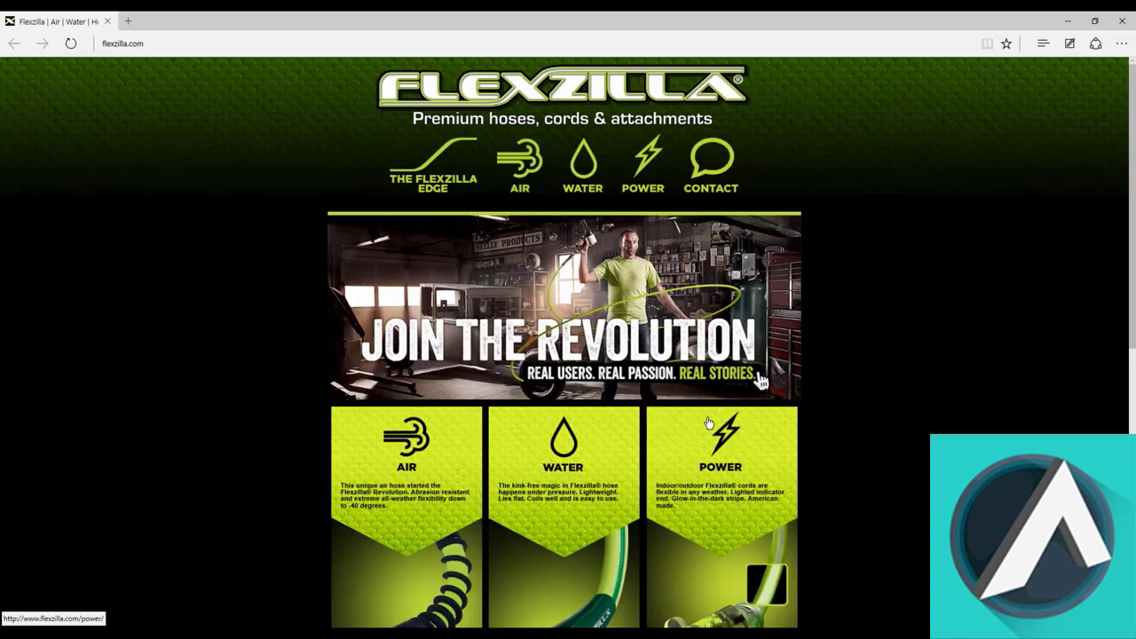
pyautogui.moveTo(684, 404)
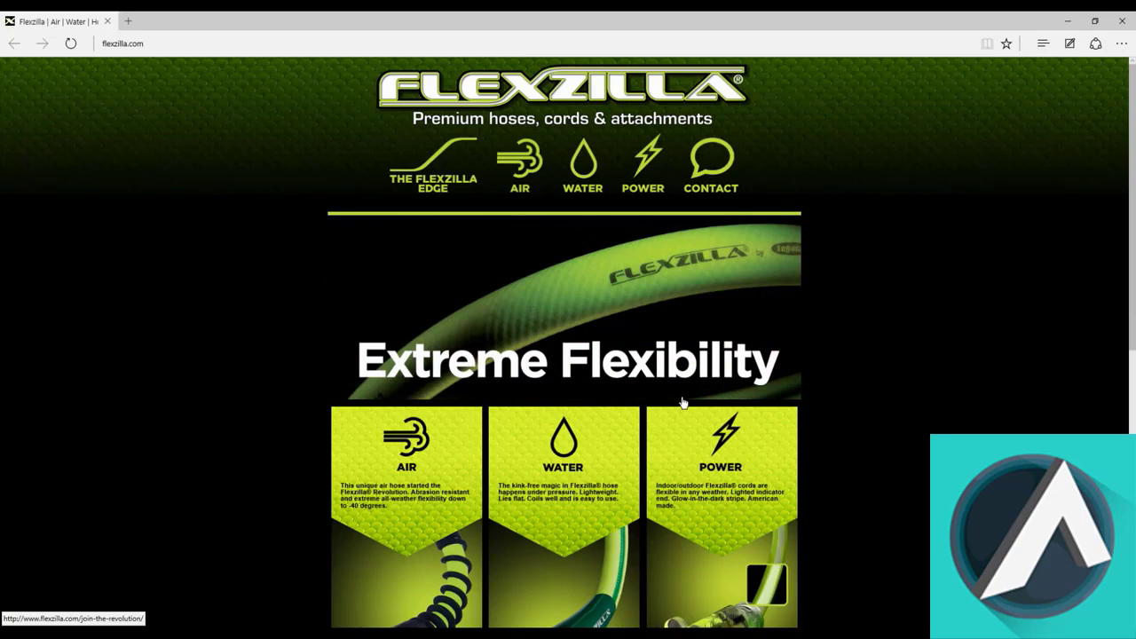
pyautogui.click(433, 166)
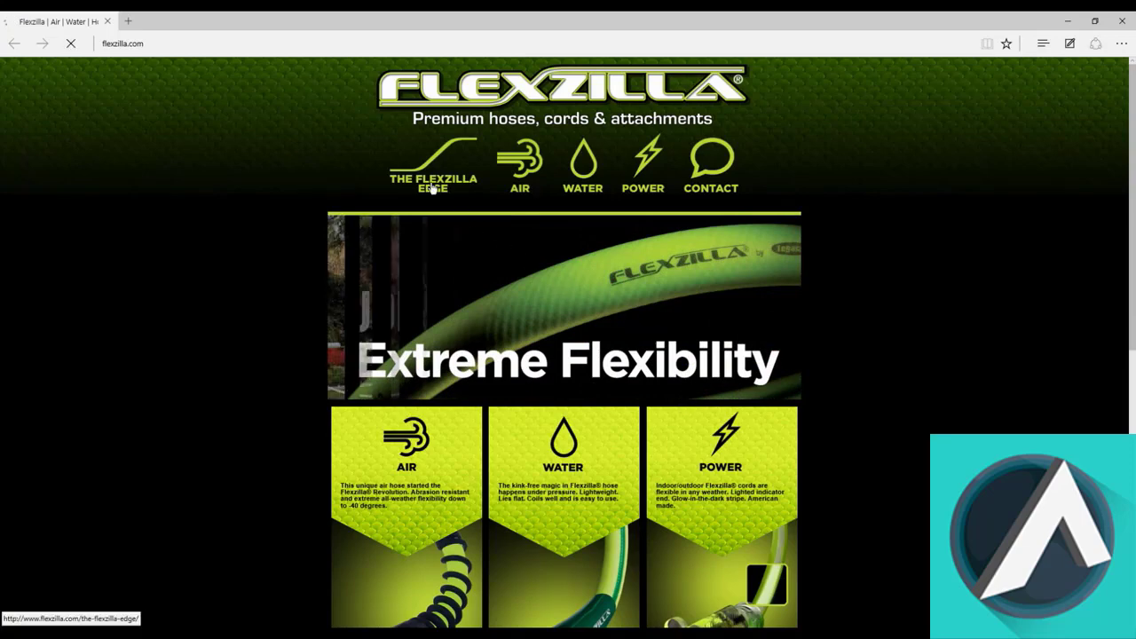
pyautogui.click(433, 168)
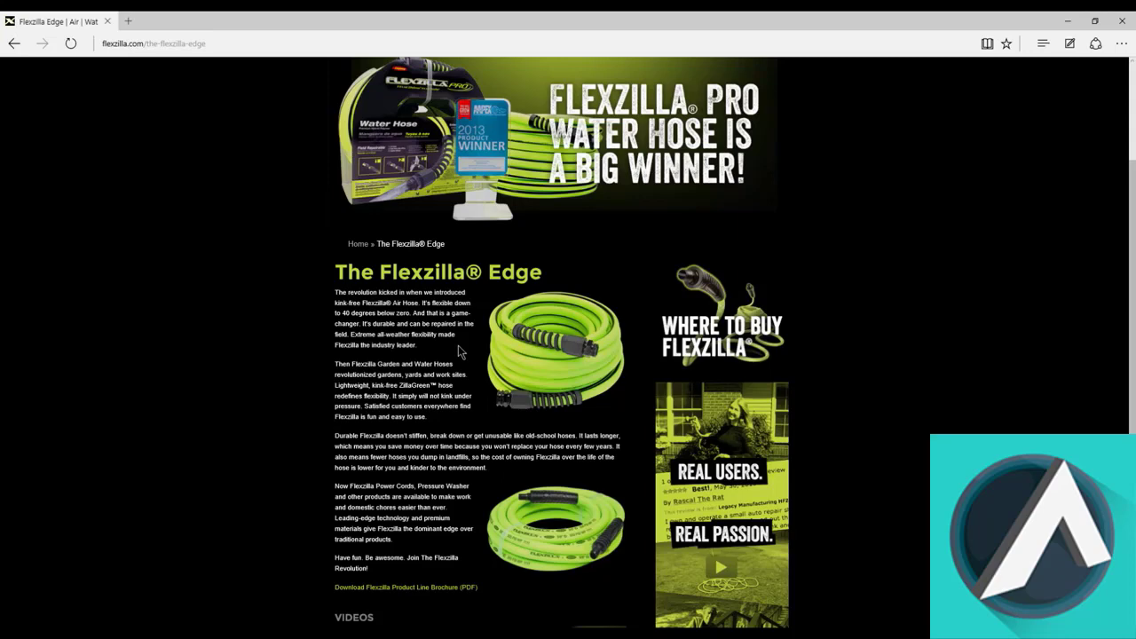
# Visit the Flexzilla Water hoses and Power cords pages.
pyautogui.scroll(3)
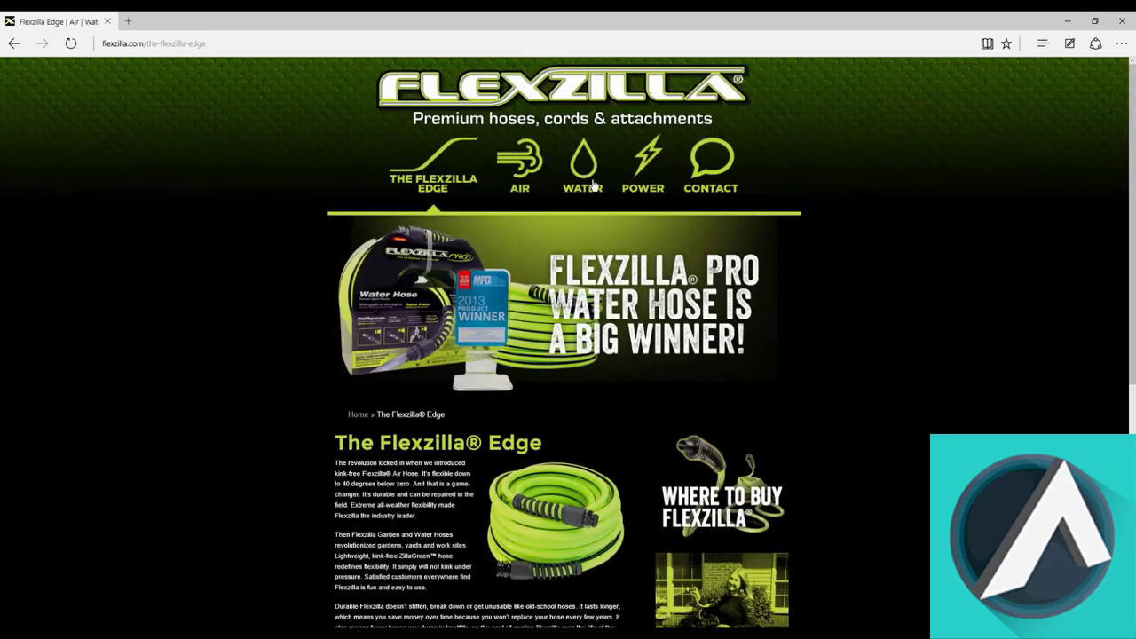
pyautogui.click(582, 169)
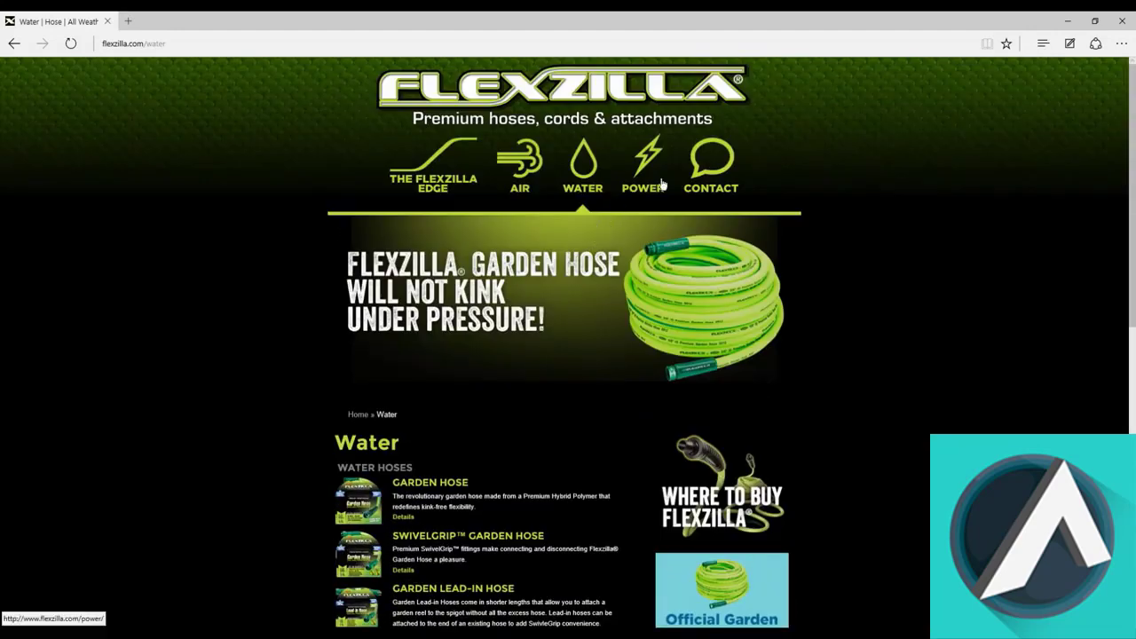
pyautogui.click(710, 169)
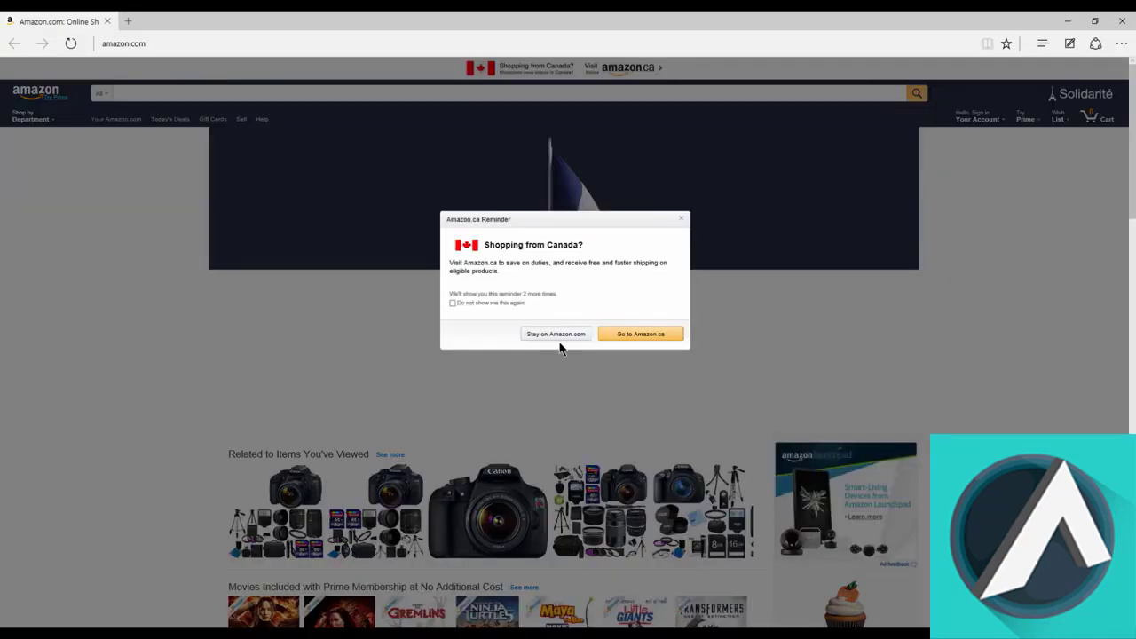
# Choose 'Stay on Amazon.com' in the Amazon.ca reminder and browse the homepage sections.
pyautogui.click(556, 334)
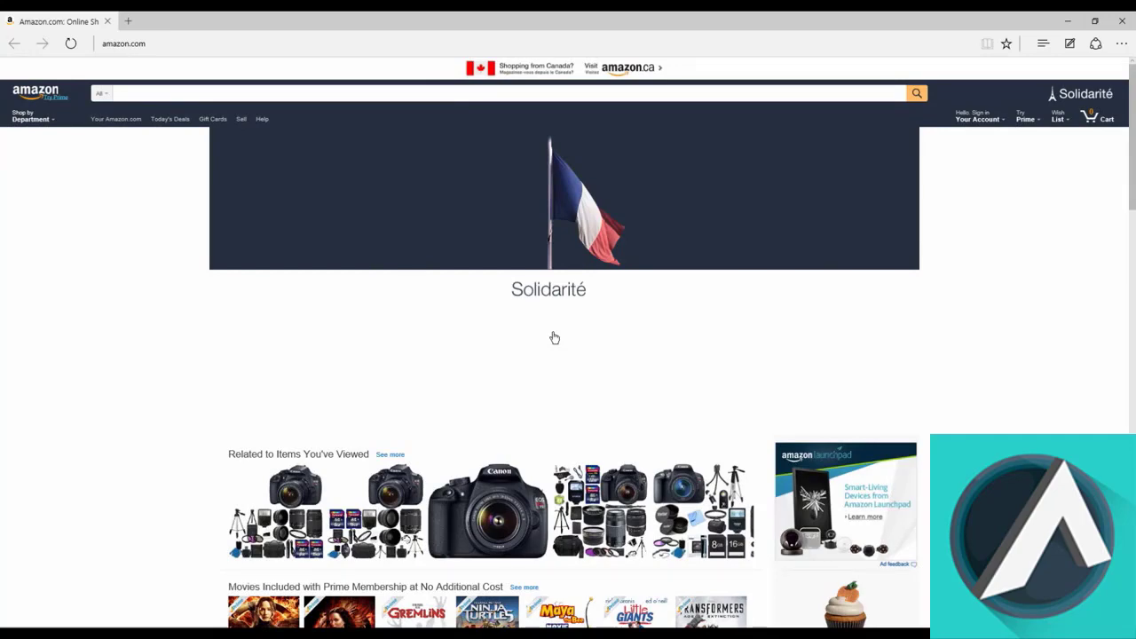
pyautogui.scroll(-3)
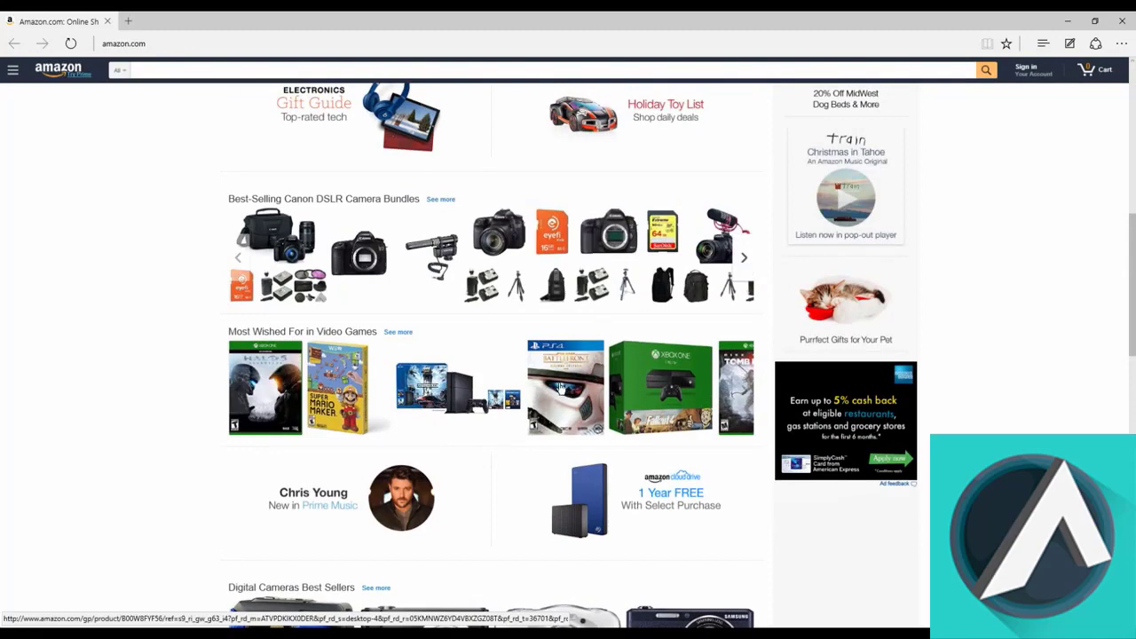
pyautogui.scroll(-3)
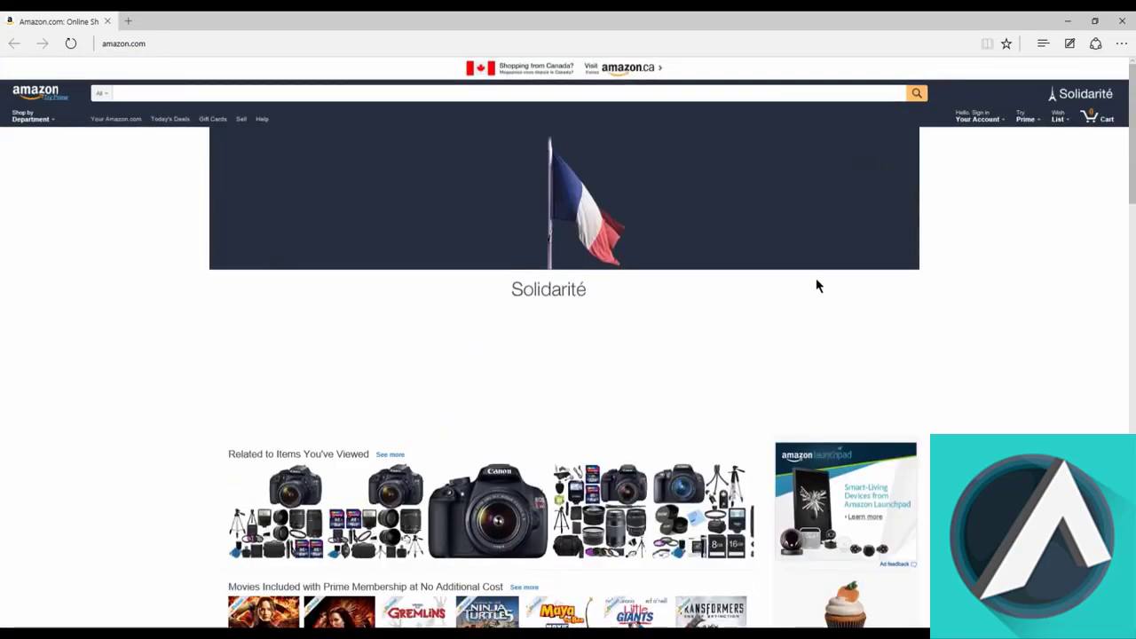
pyautogui.click(978, 118)
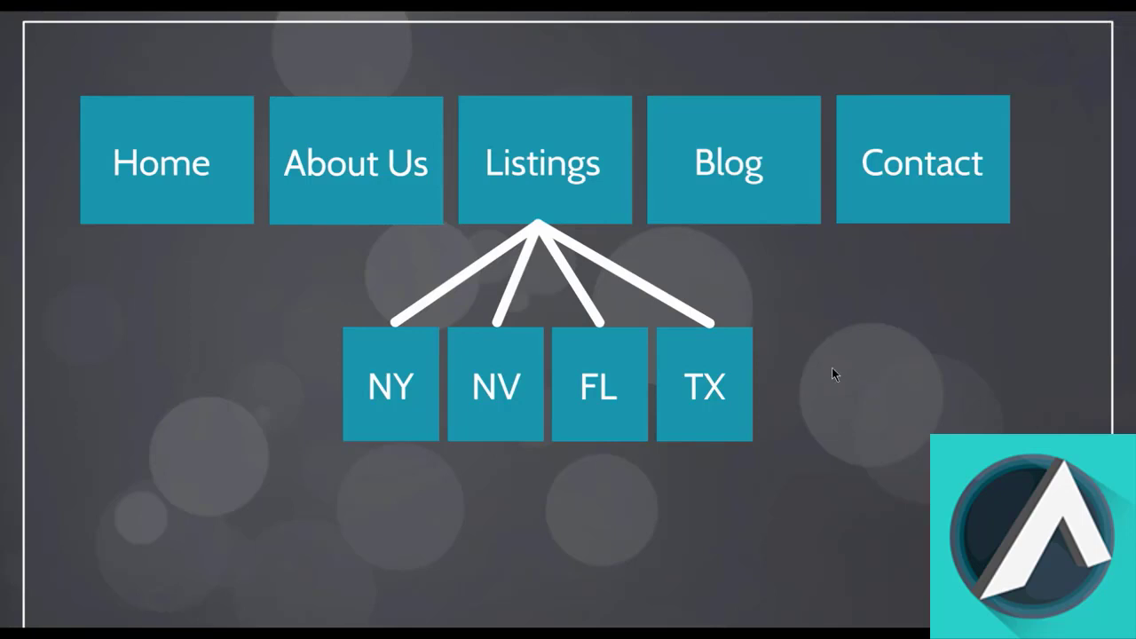
pyautogui.moveTo(825, 359)
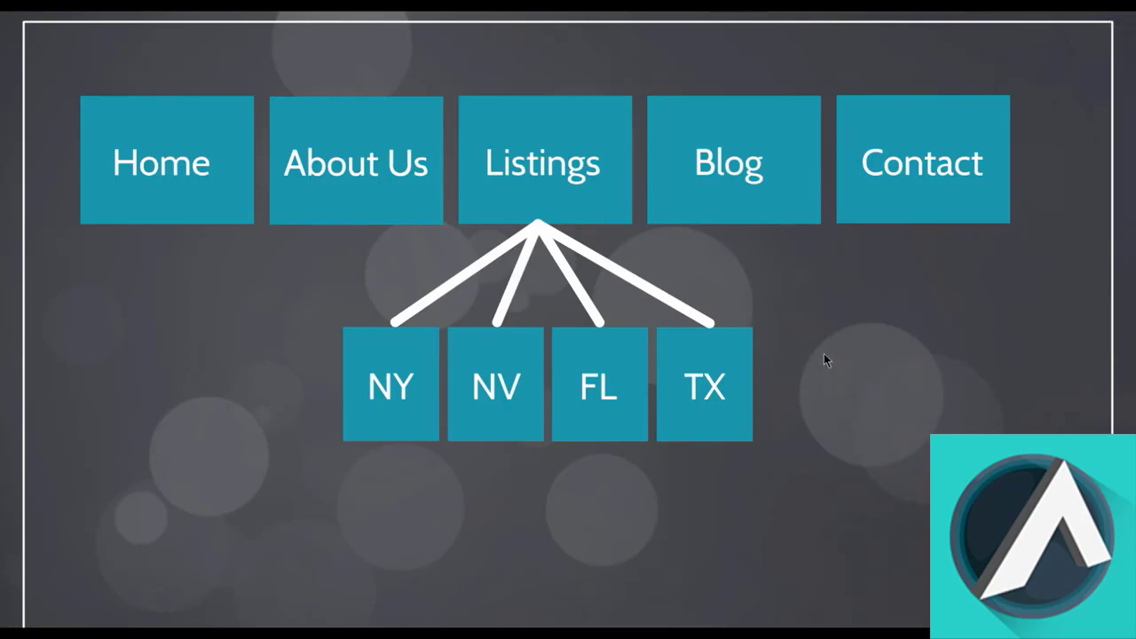
pyautogui.moveTo(815, 359)
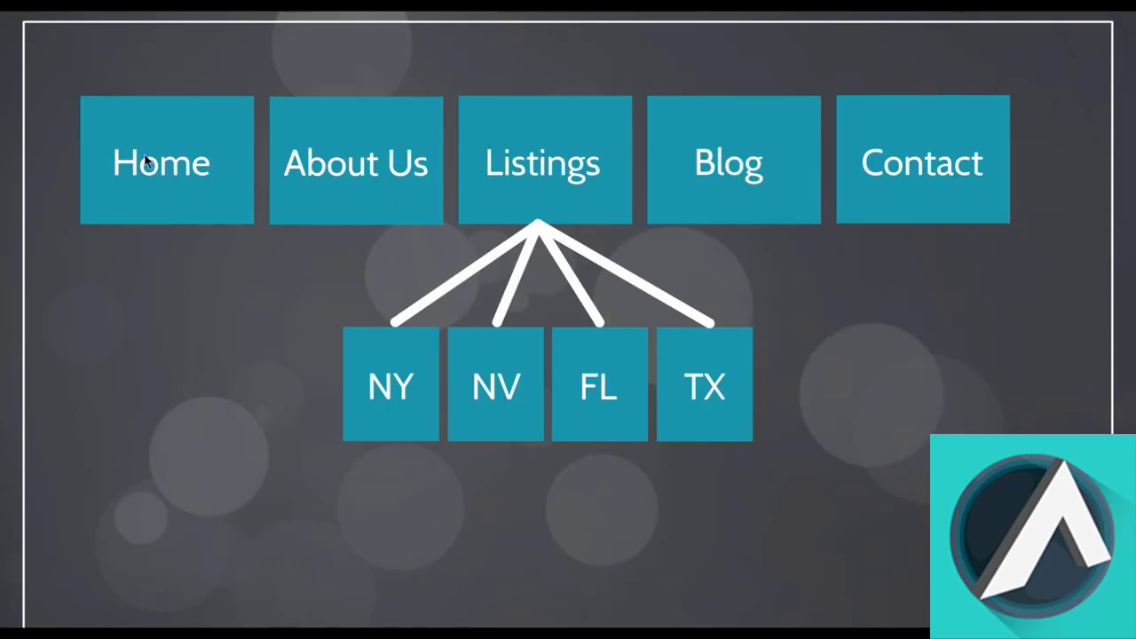
pyautogui.moveTo(182, 165)
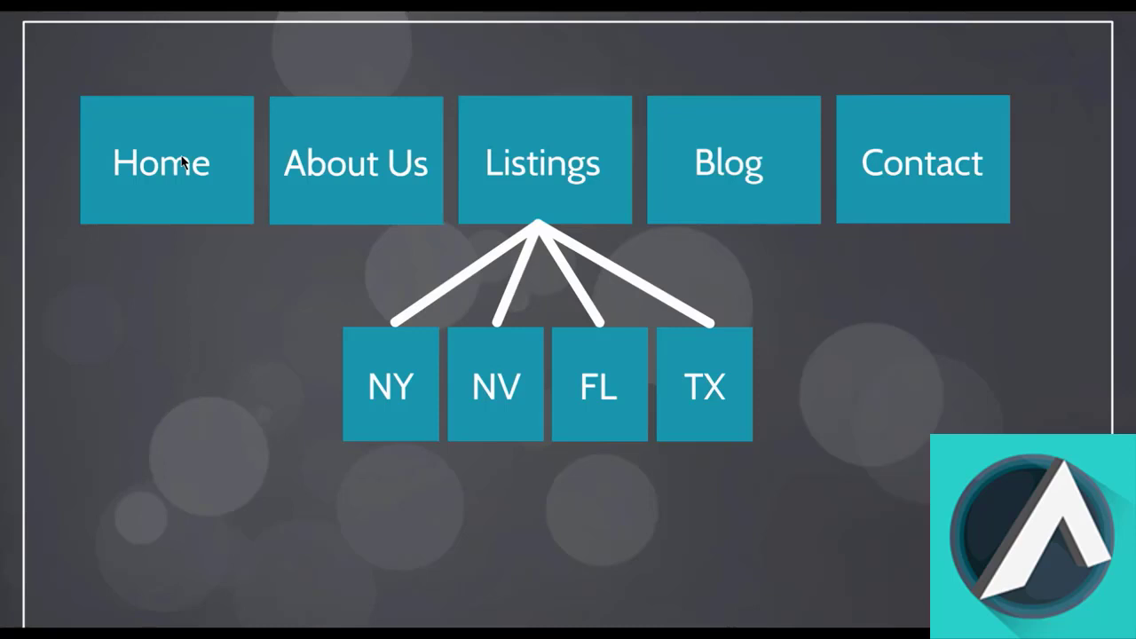
pyautogui.moveTo(335, 167)
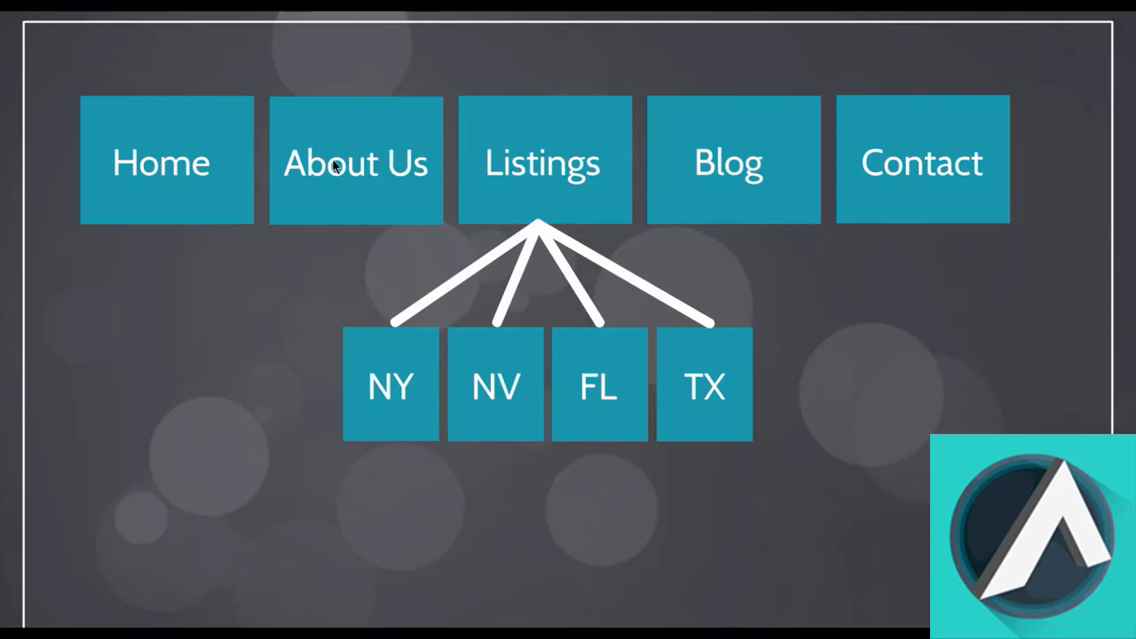
pyautogui.moveTo(548, 175)
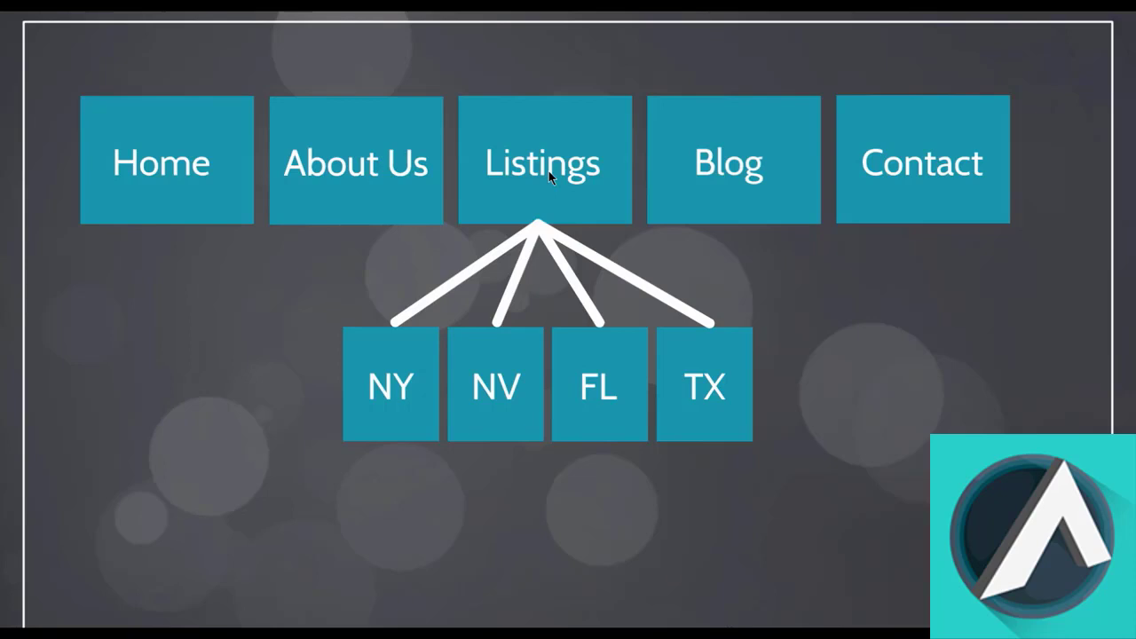
pyautogui.moveTo(544, 216)
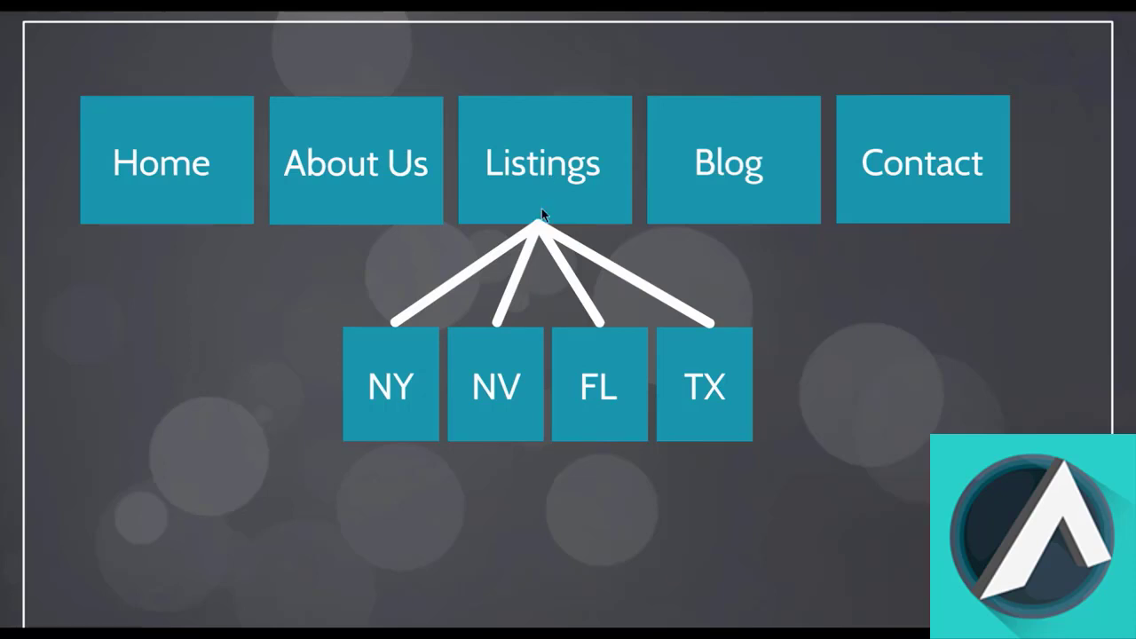
pyautogui.moveTo(688, 393)
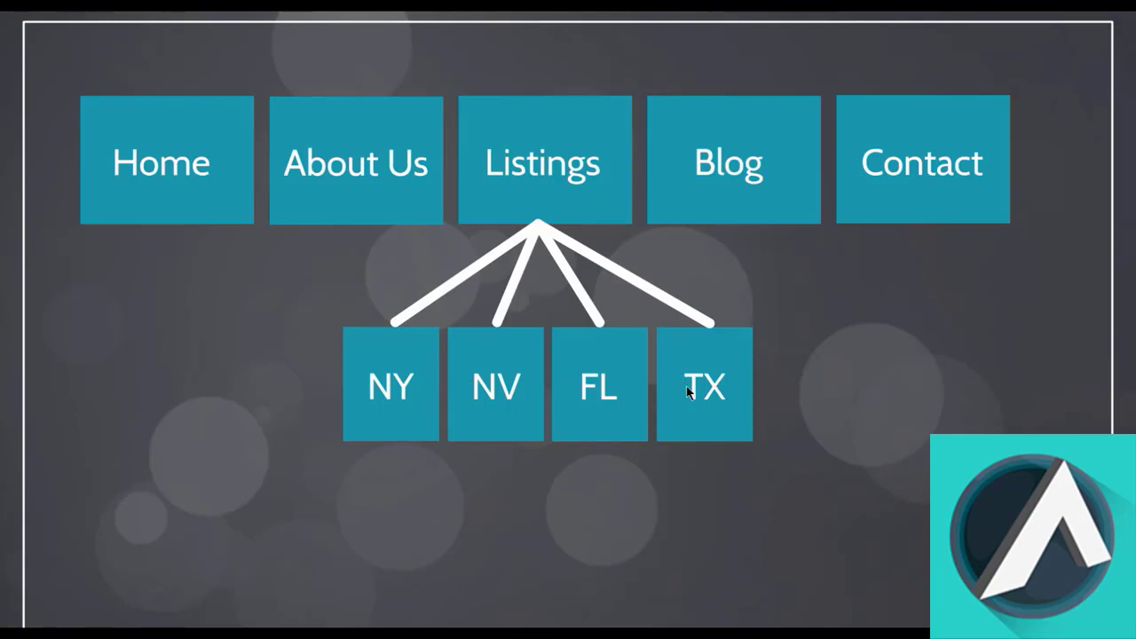
pyautogui.moveTo(699, 447)
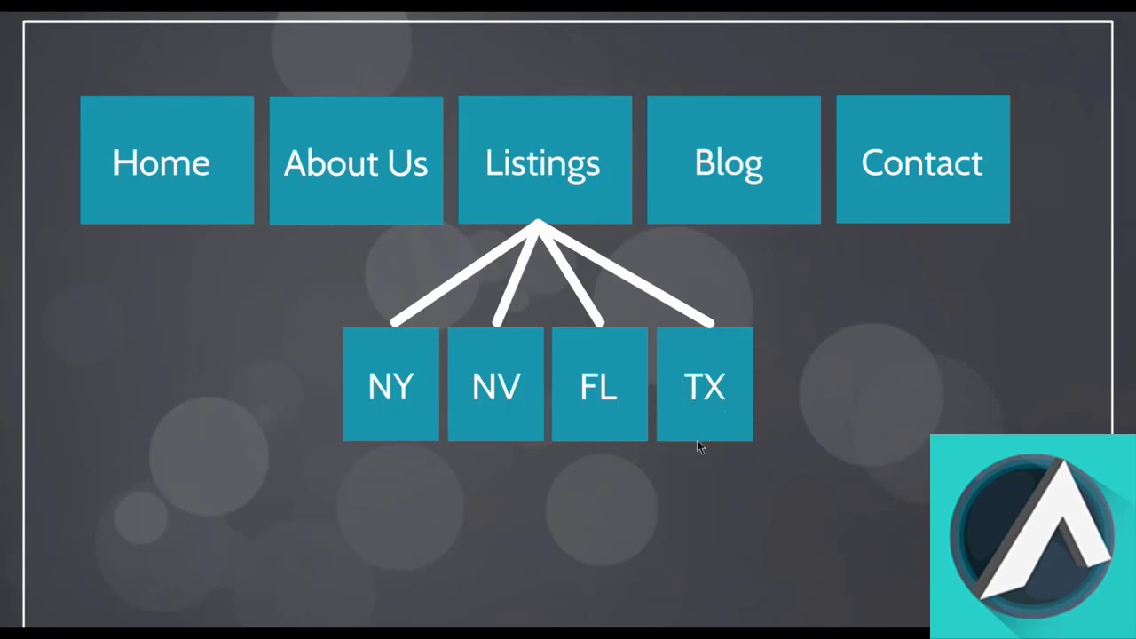
pyautogui.moveTo(783, 508)
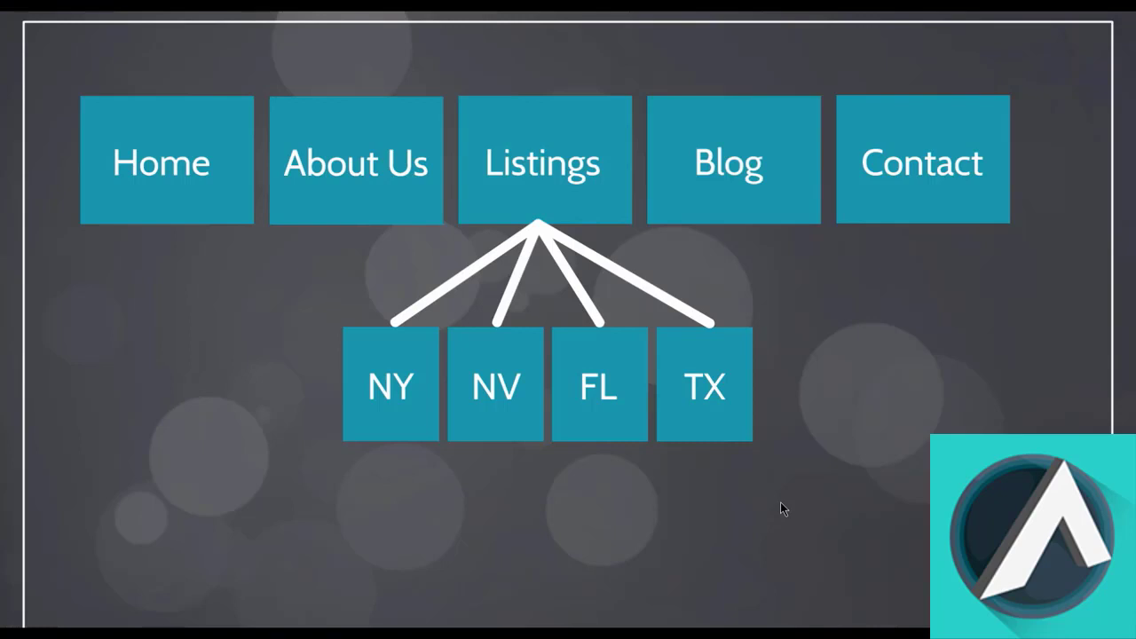
pyautogui.moveTo(763, 213)
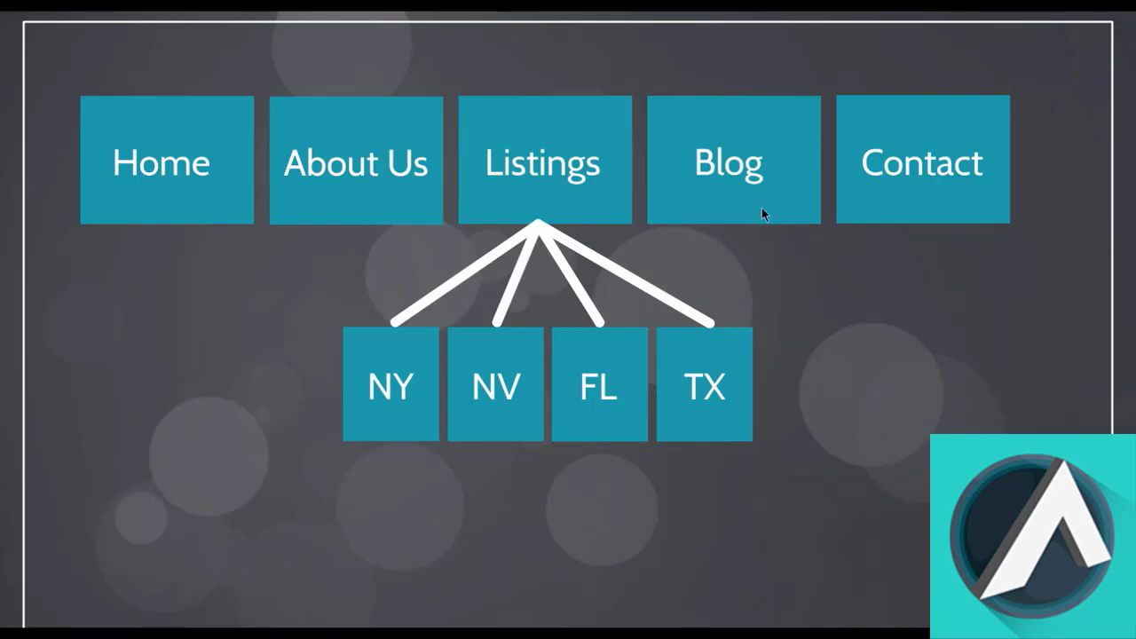
pyautogui.moveTo(806, 209)
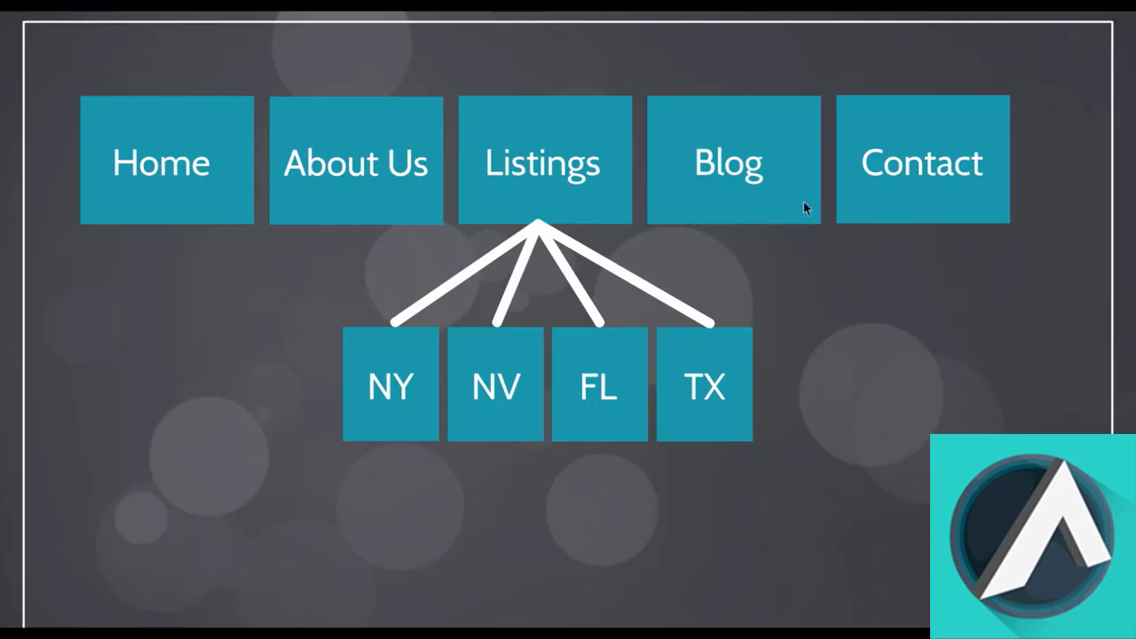
pyautogui.moveTo(916, 368)
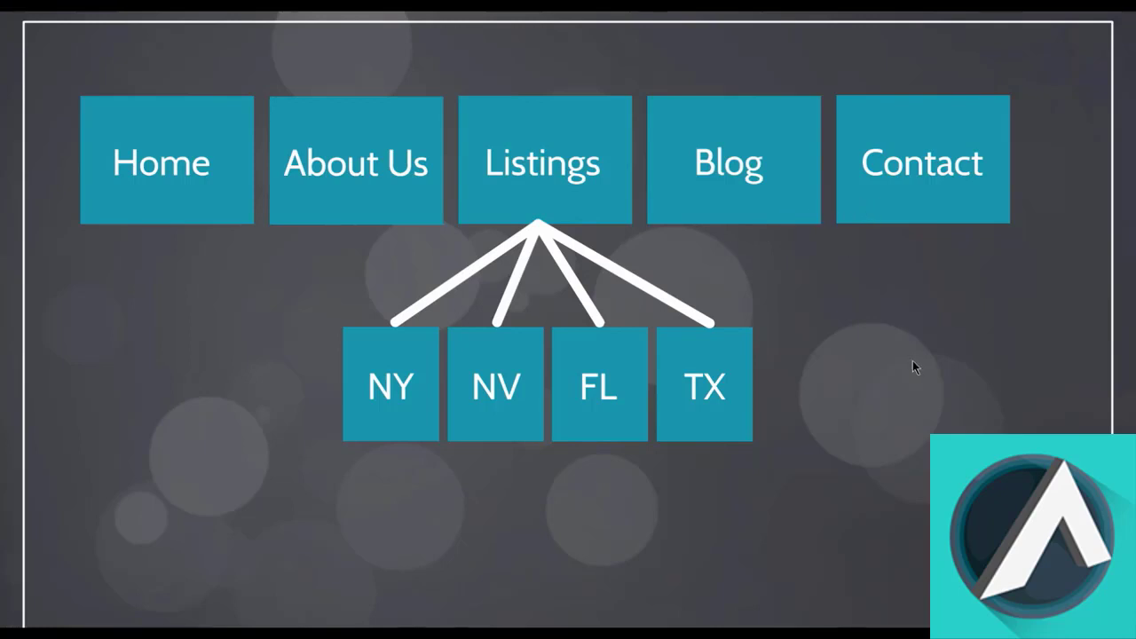